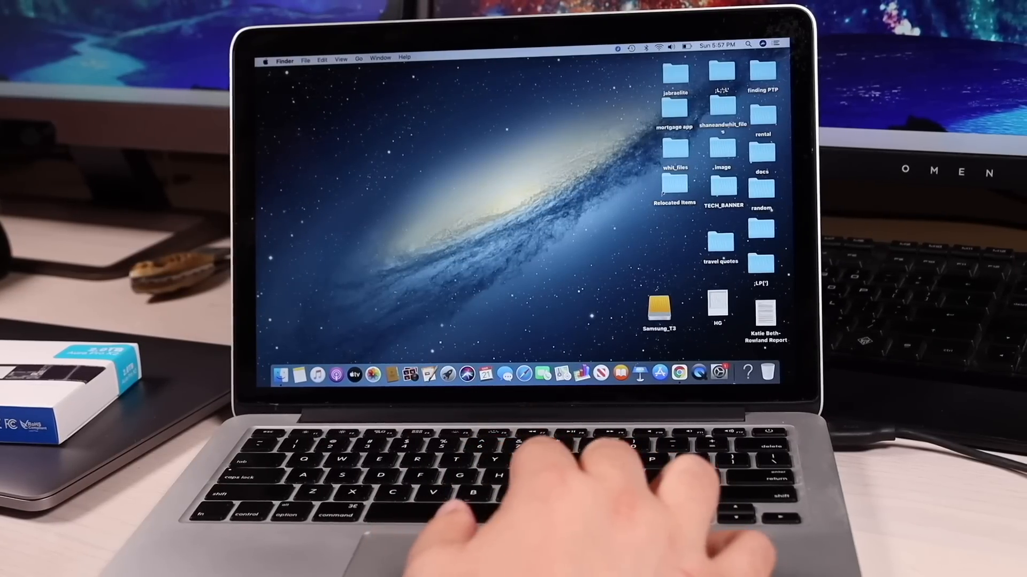
Step: Set Samsung_T3 as the Time Machine backup disk, allowing it to be erased
left_click(719, 371)
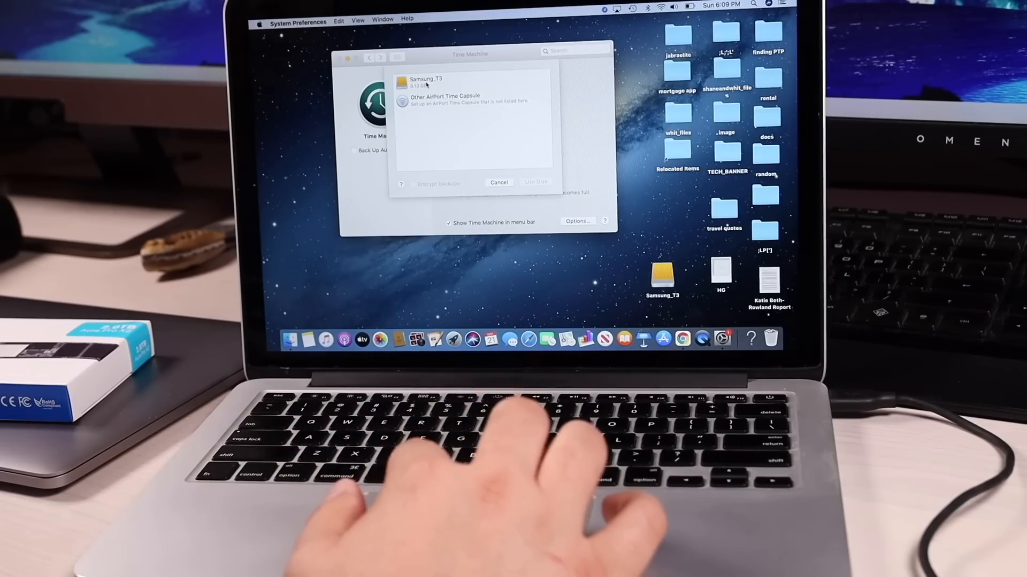
left_click(535, 182)
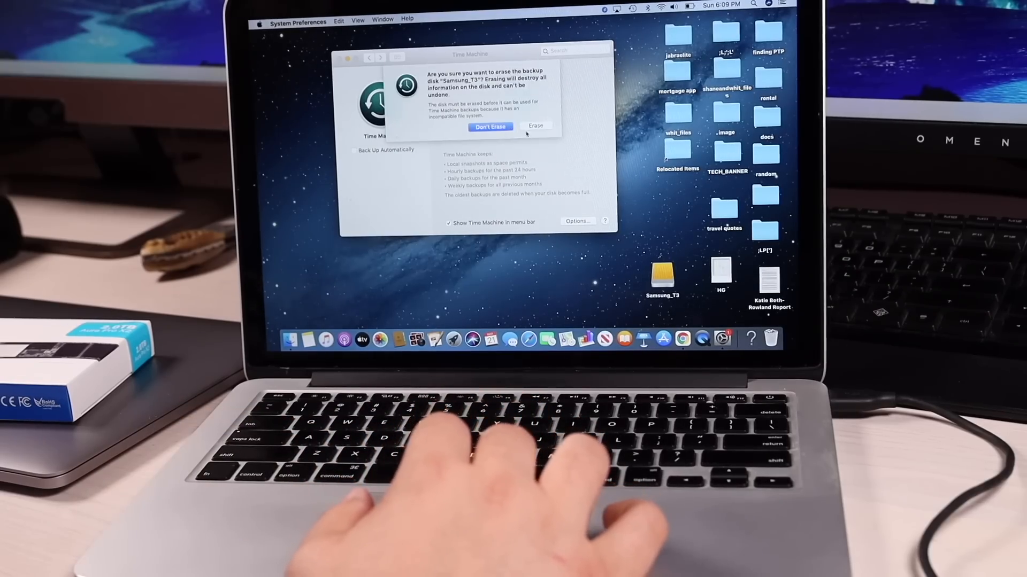
left_click(535, 126)
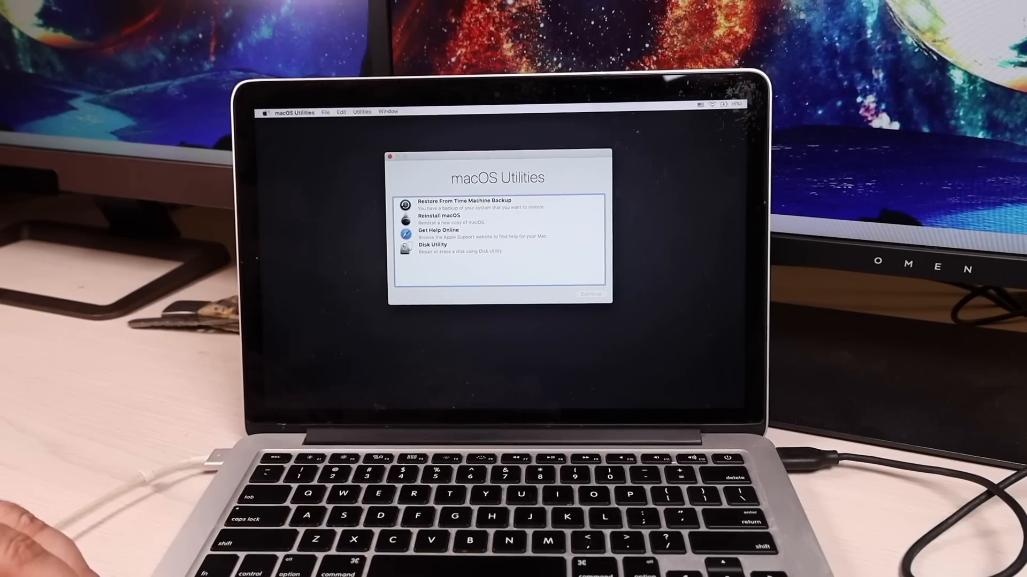
Step: Restore the Samsung_T3 Time Machine backup onto the OWC Aura Pro X2 drive
left_click(478, 203)
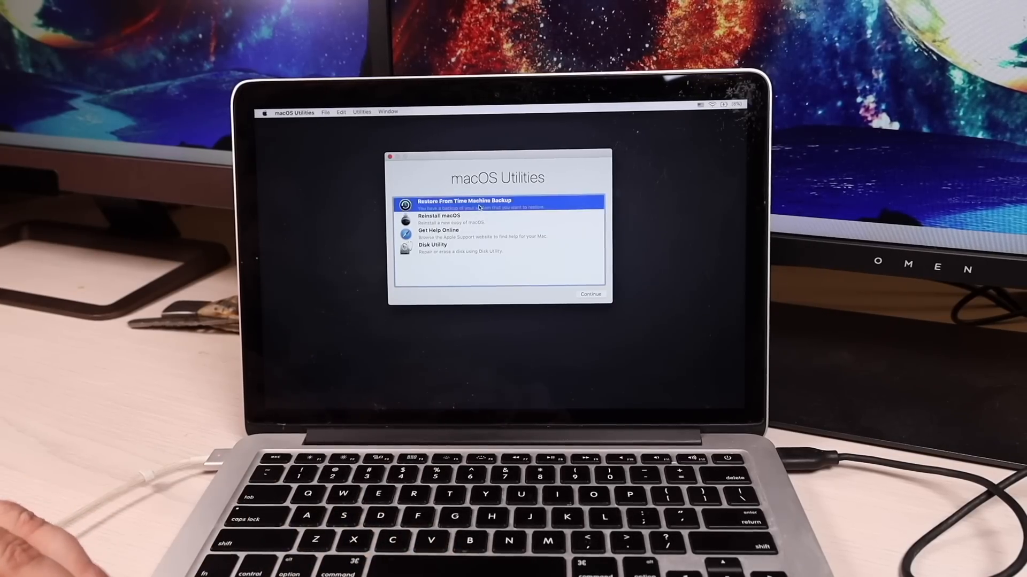
left_click(590, 294)
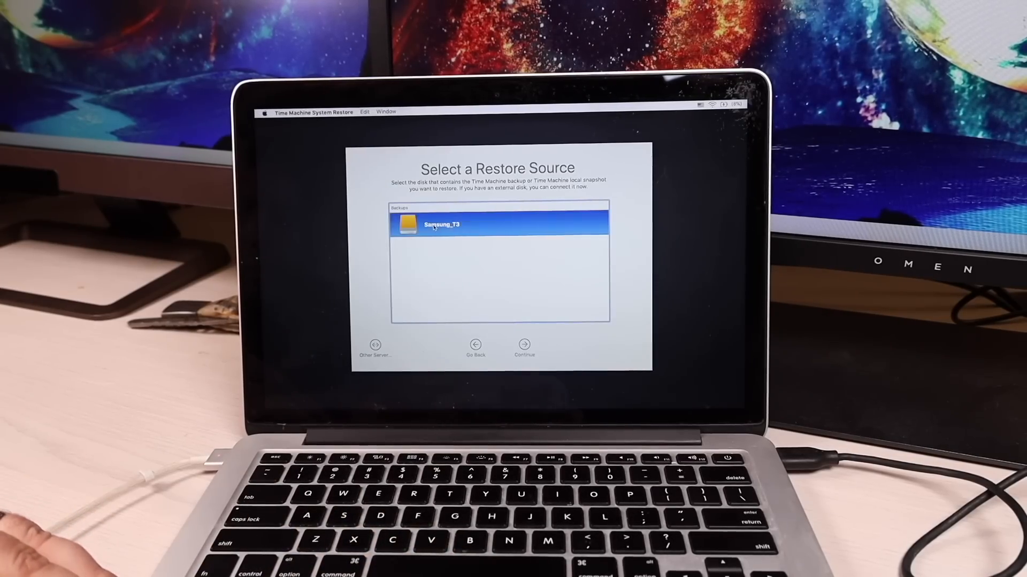
left_click(523, 344)
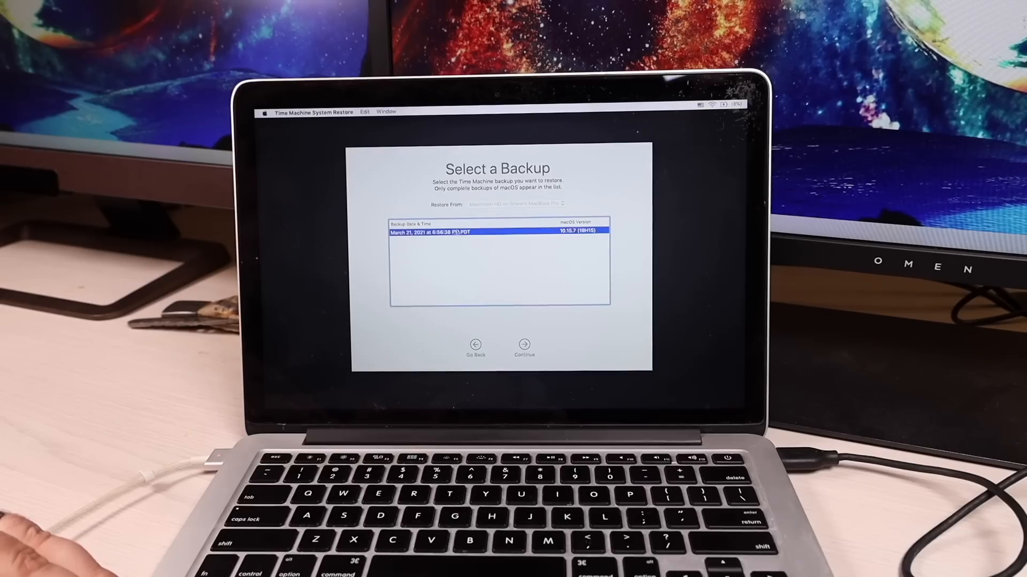
left_click(524, 344)
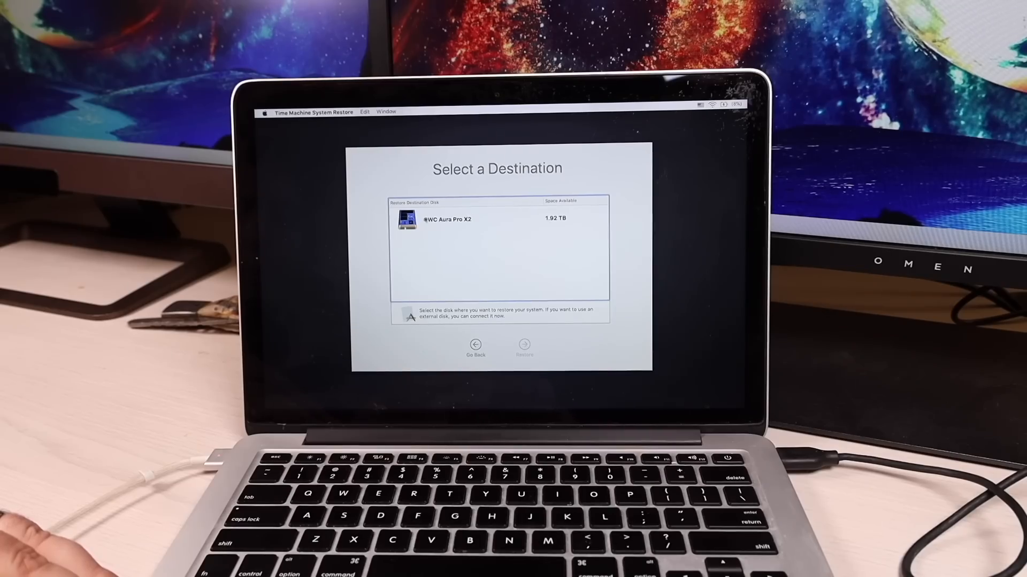
left_click(448, 219)
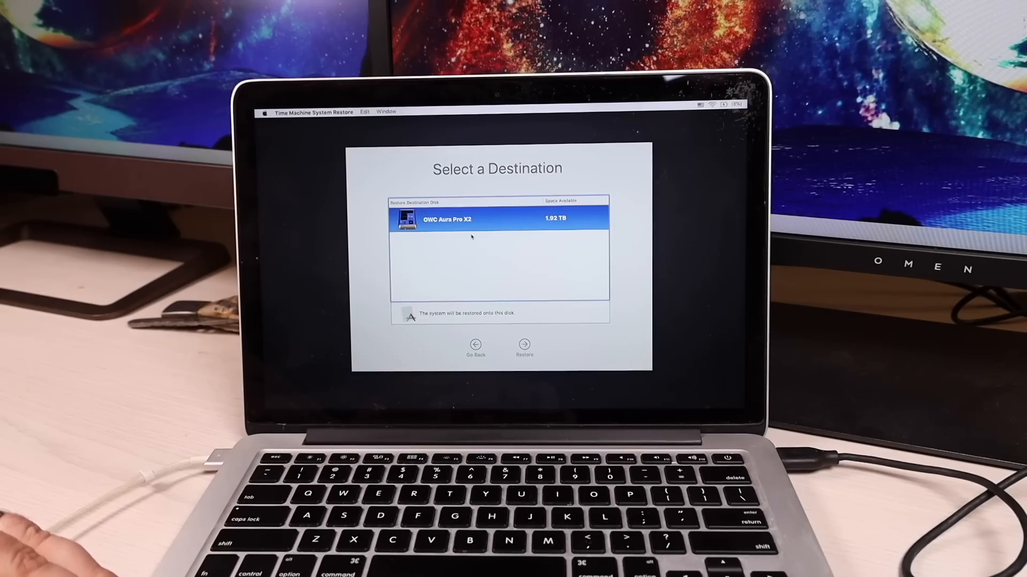
left_click(523, 345)
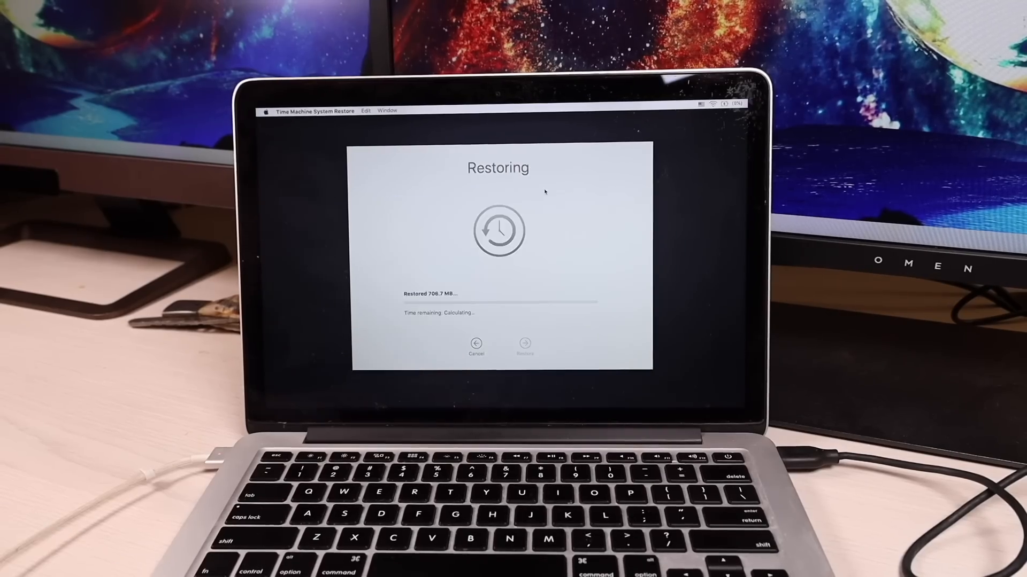